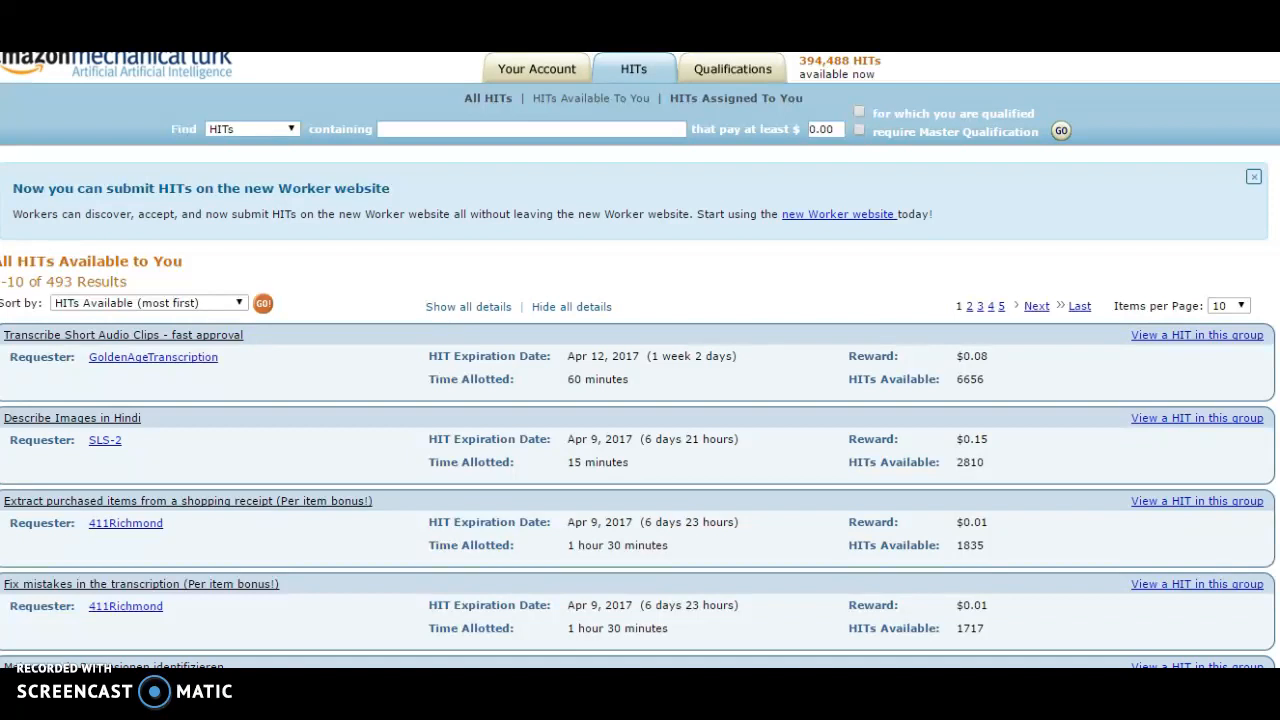
mouse_move(38, 78)
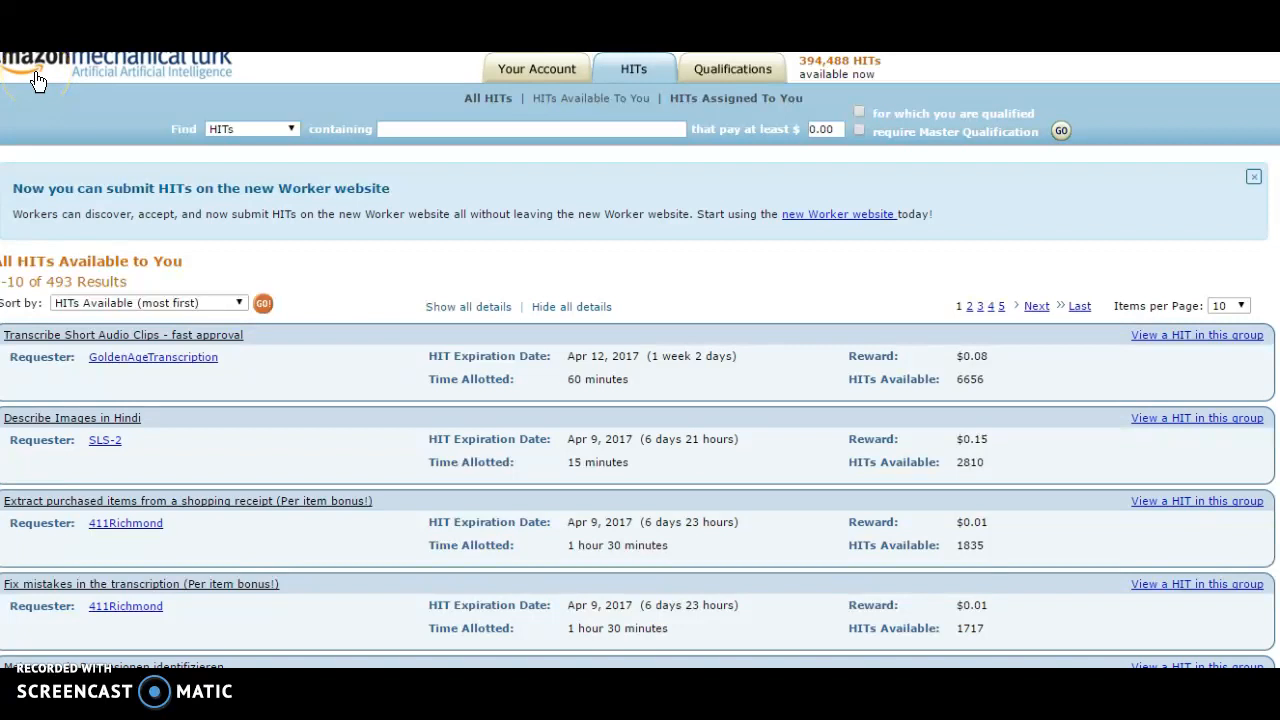
mouse_move(1270, 130)
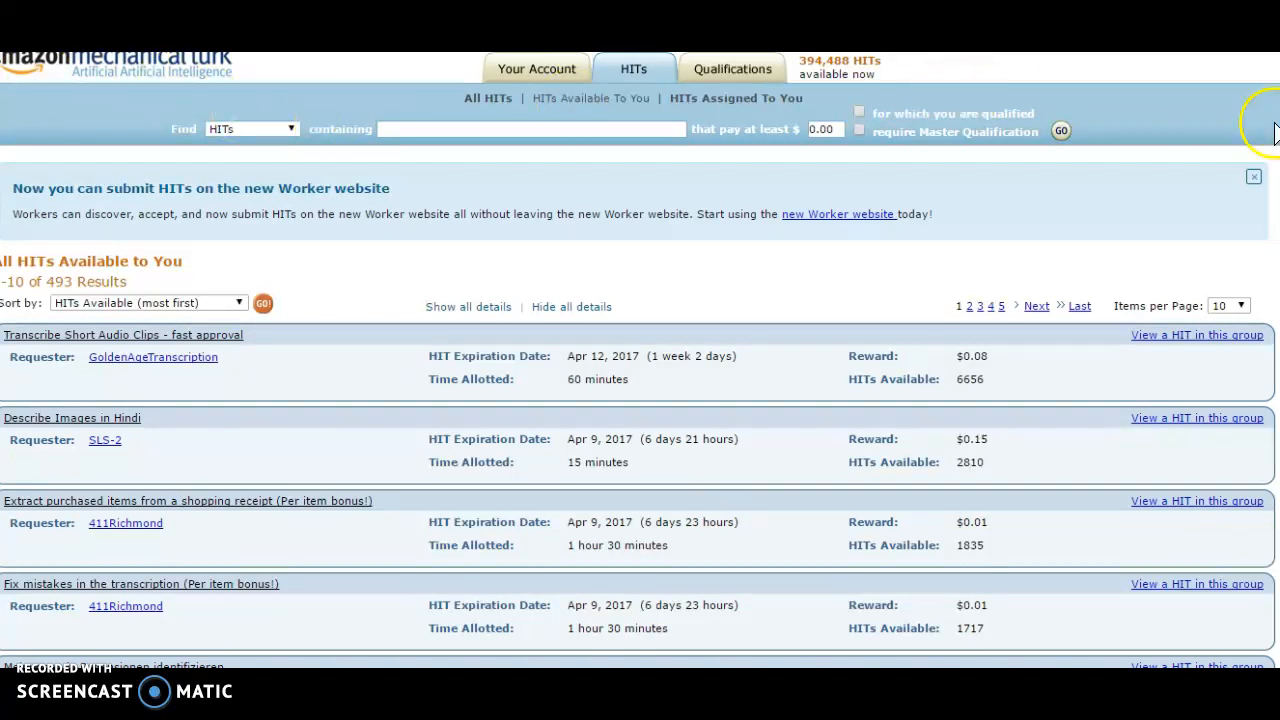
Sort the HIT list by Reward Amount (most first), bringing the $20.00 Code Completion Task to the top
scroll(down, 3)
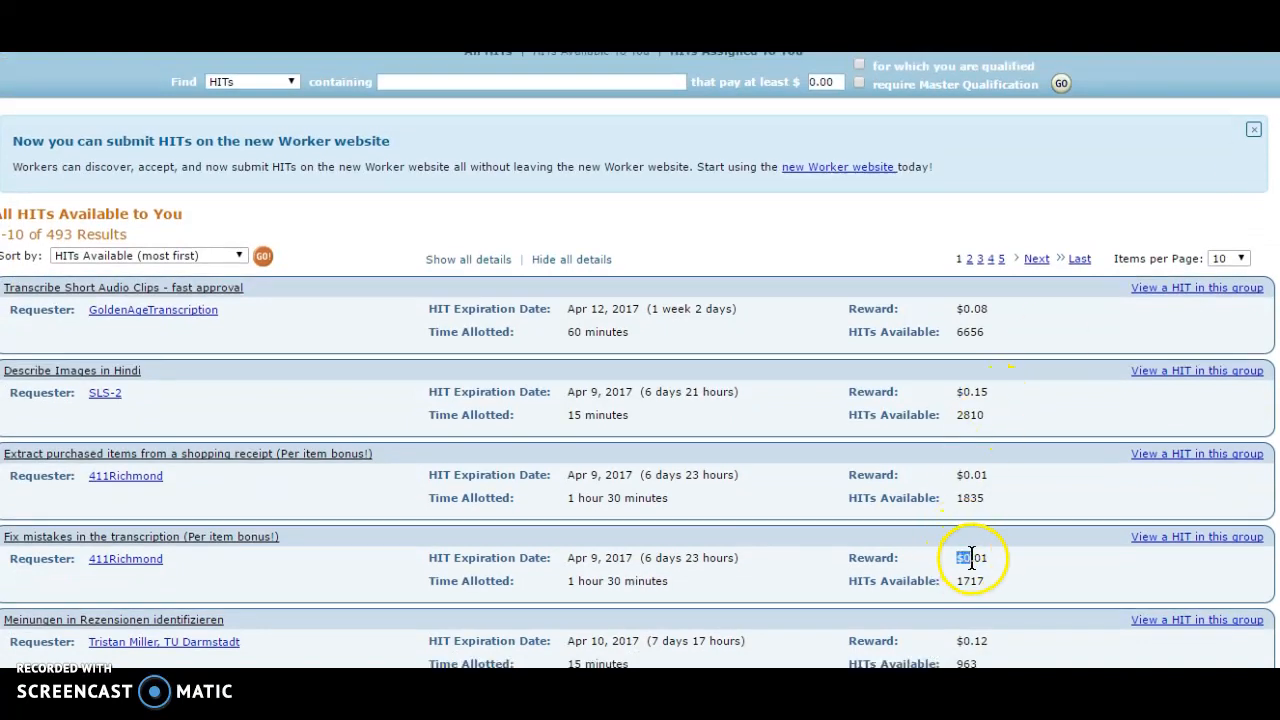
double_click(972, 556)
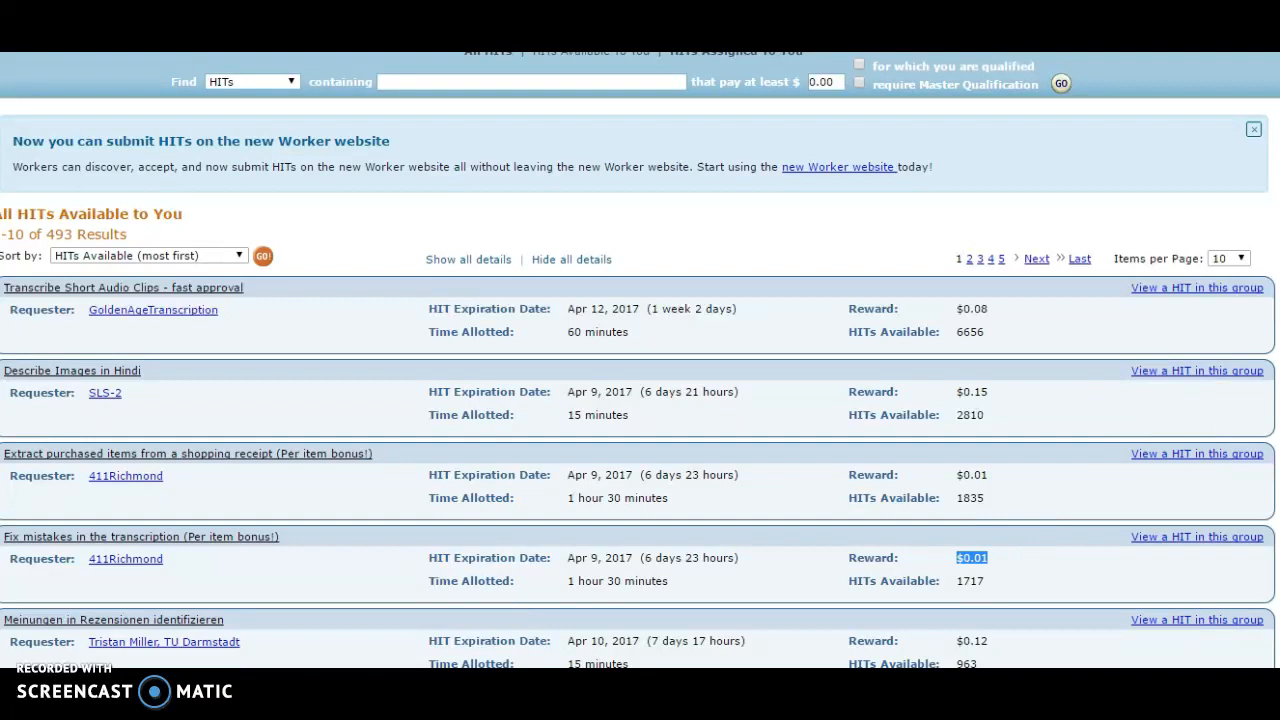
scroll(up, 3)
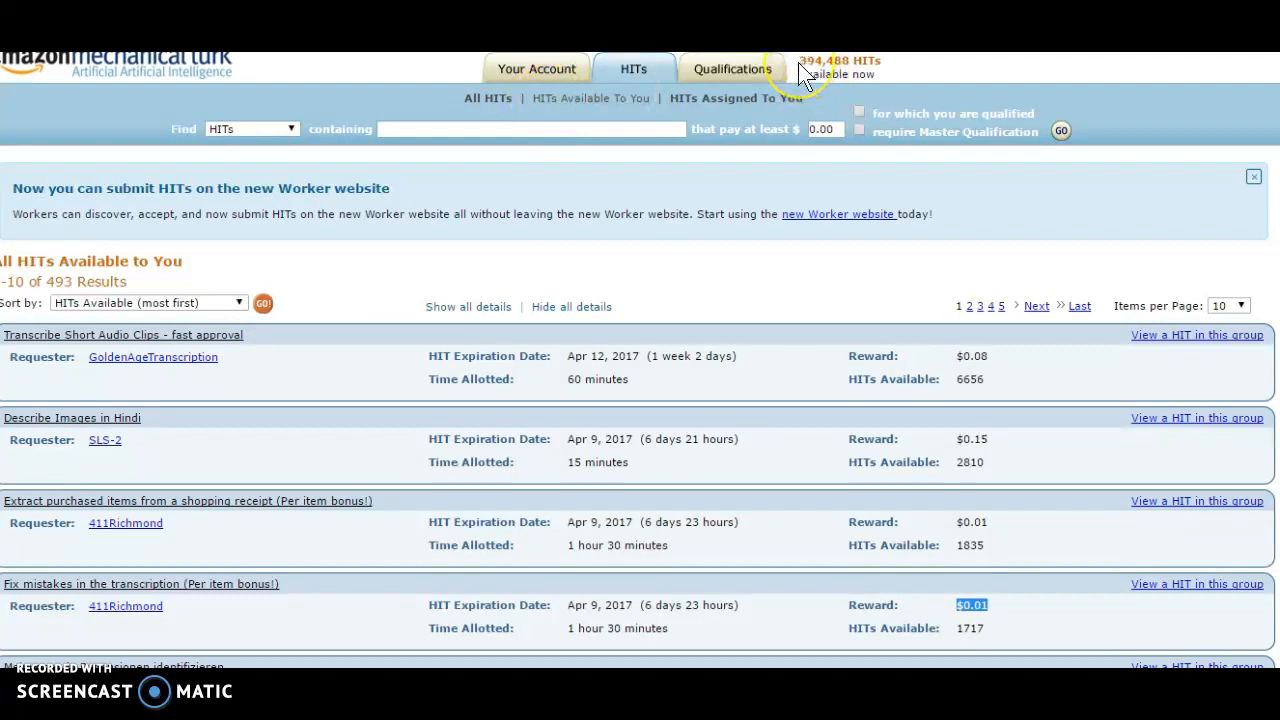
mouse_move(600, 84)
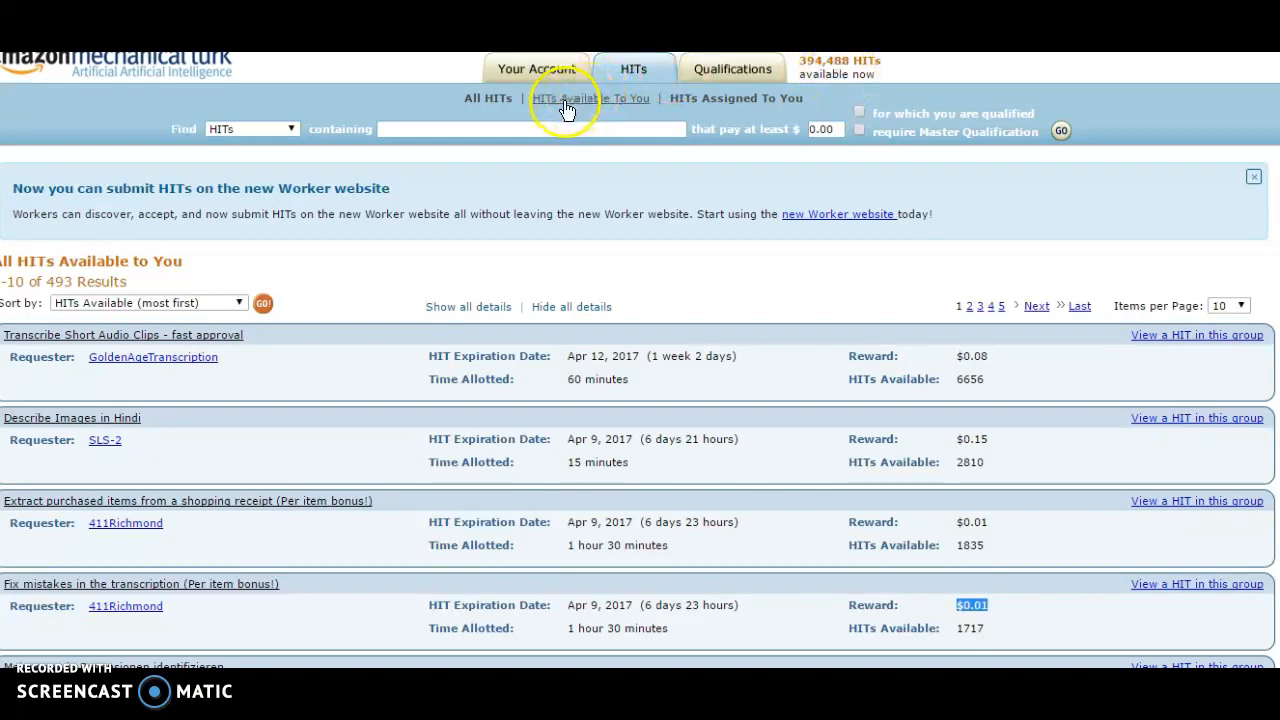
mouse_move(144, 330)
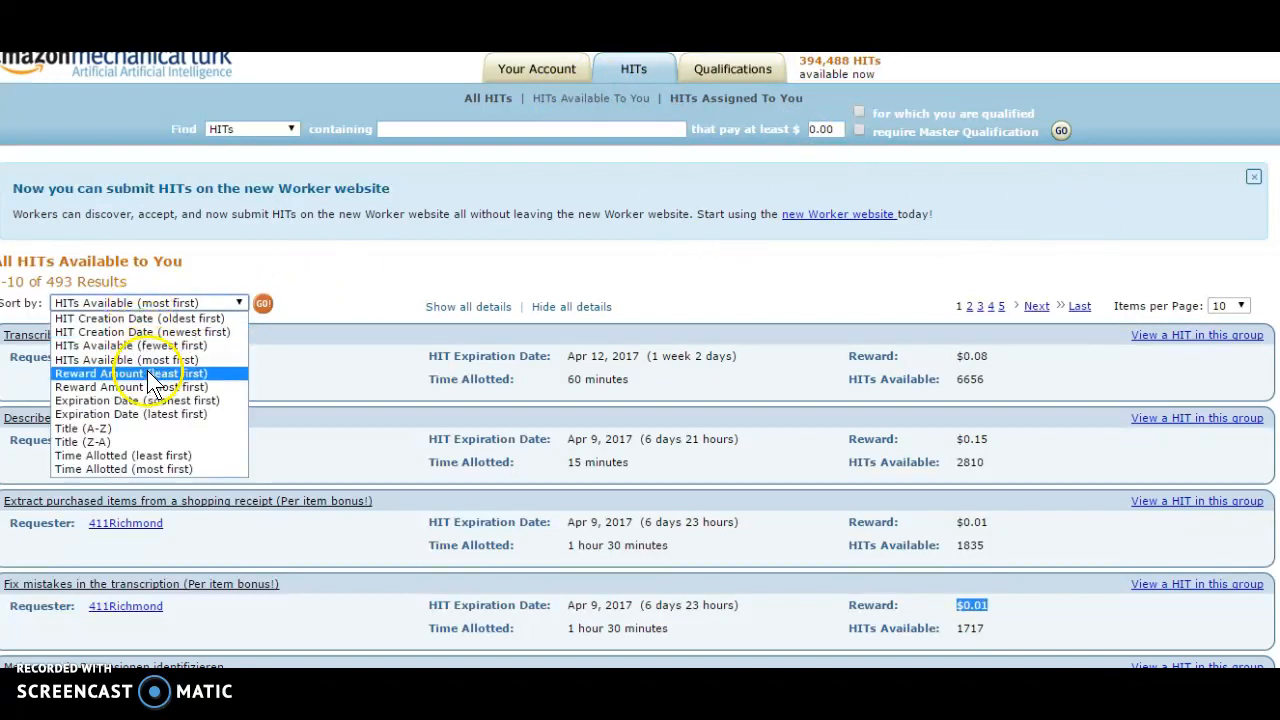
mouse_move(148, 380)
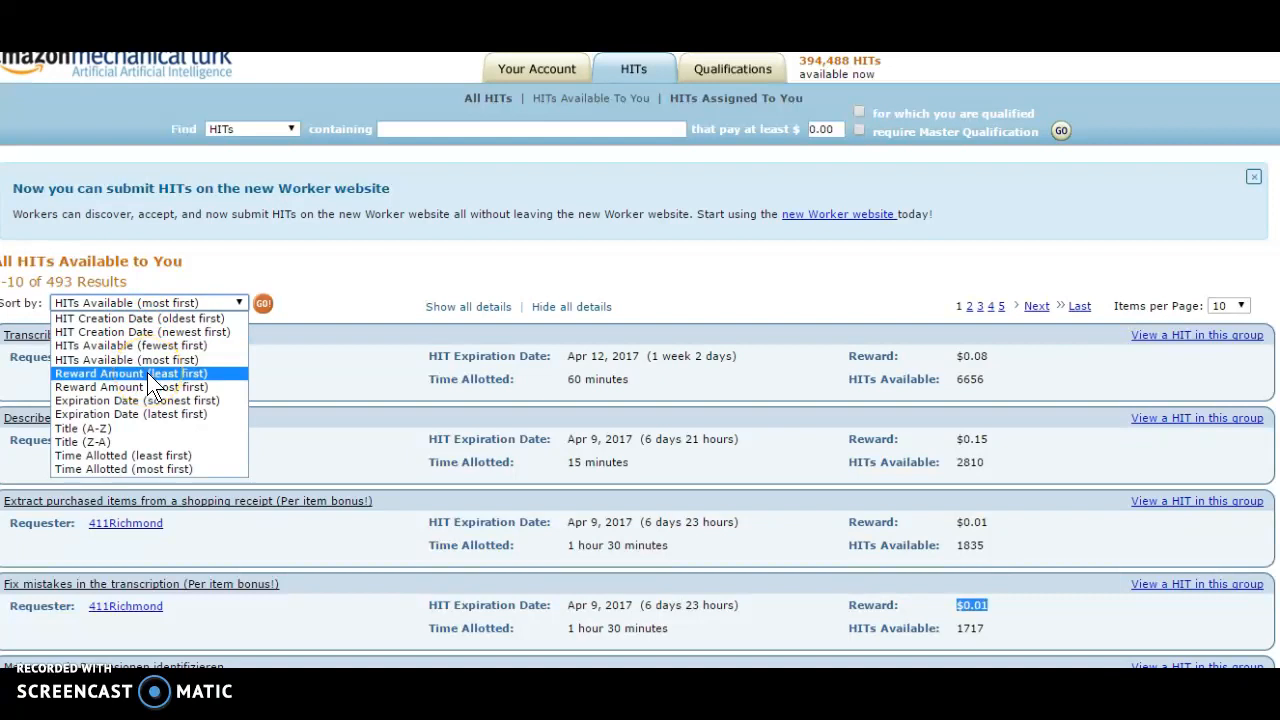
click(130, 388)
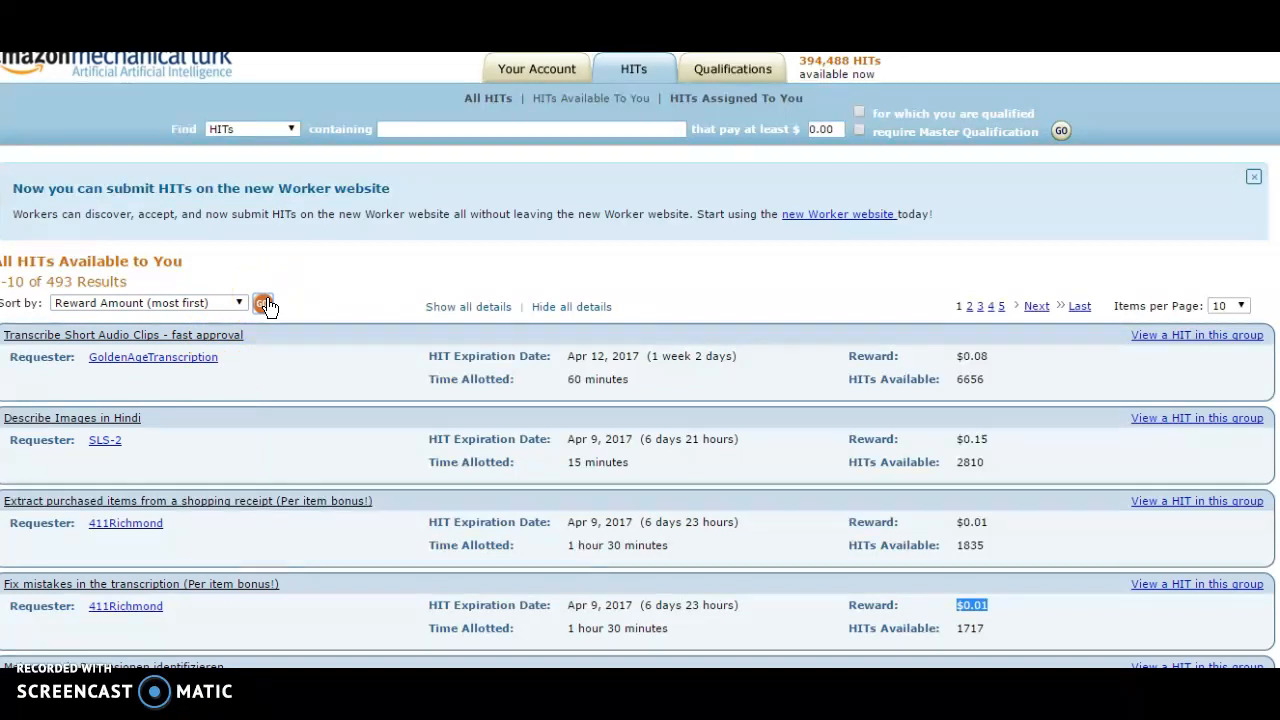
click(262, 304)
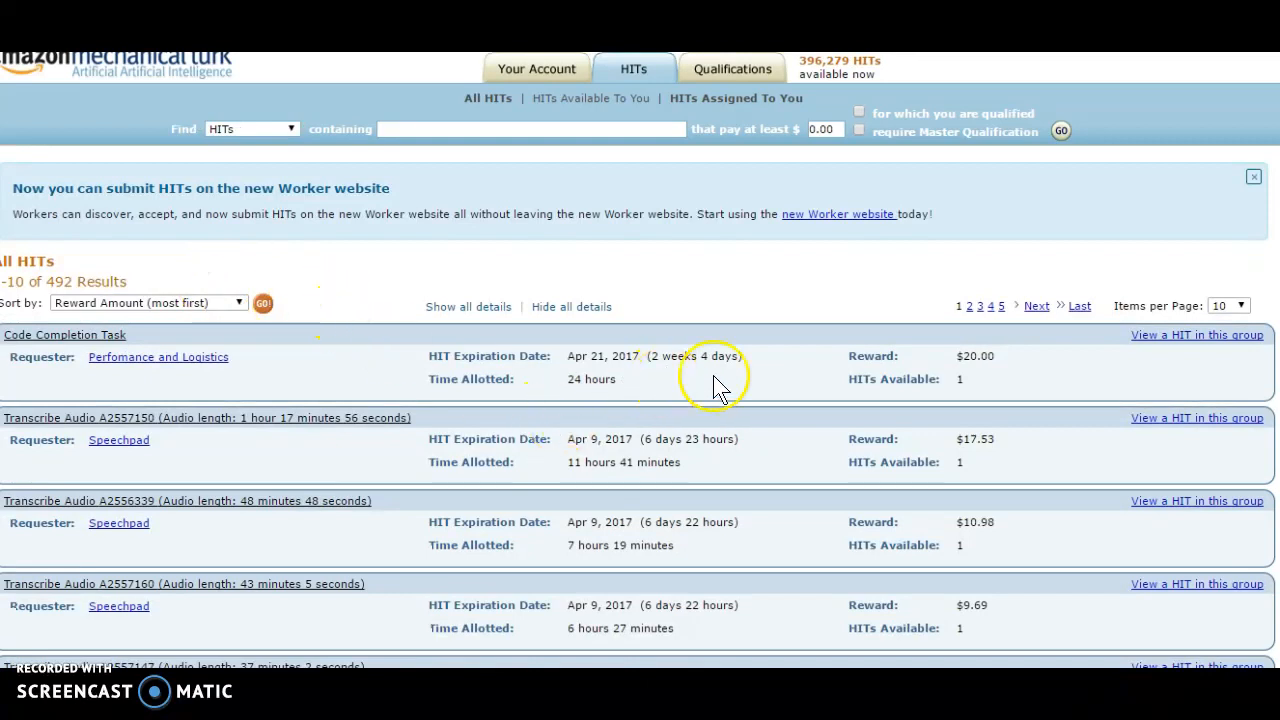
mouse_move(930, 352)
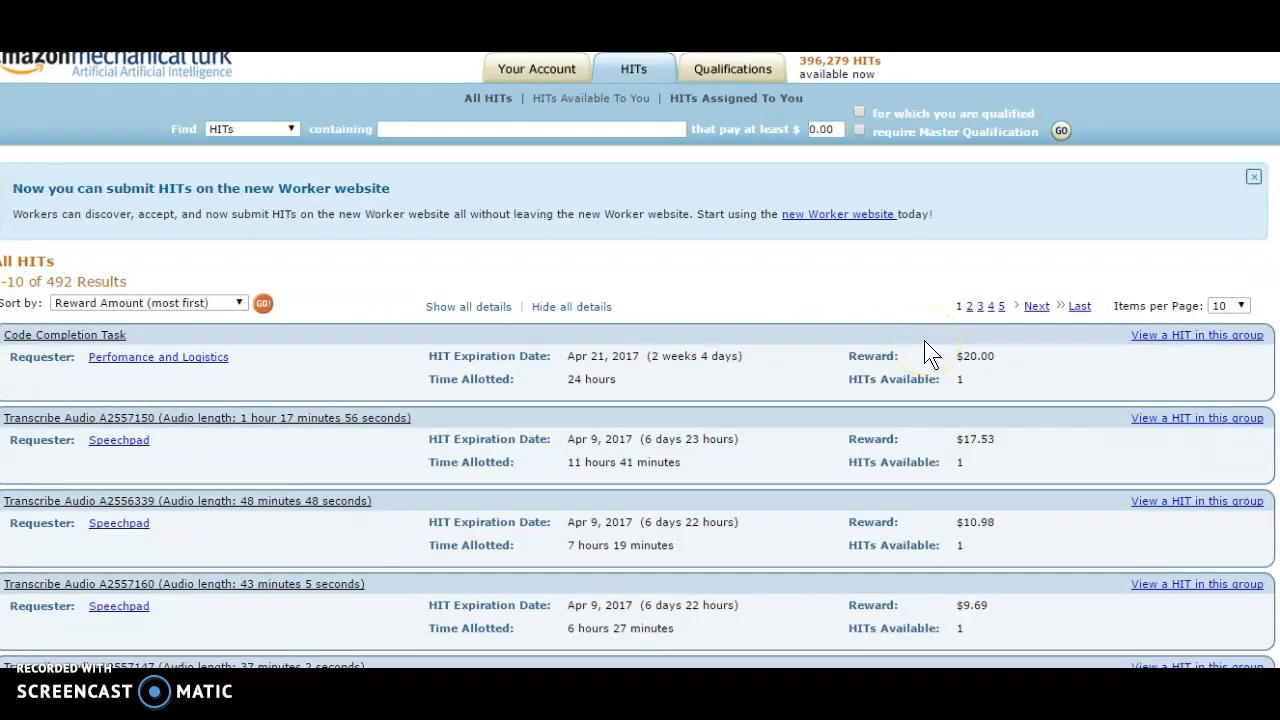
mouse_move(862, 372)
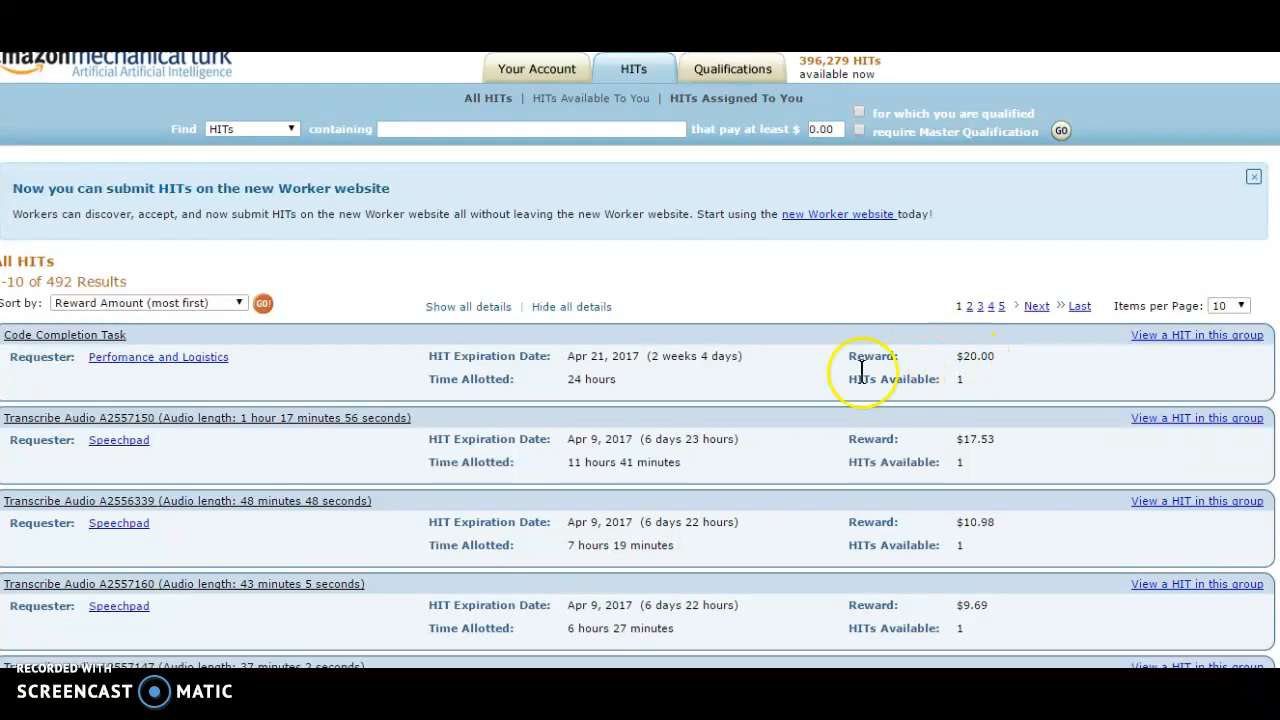
mouse_move(92, 340)
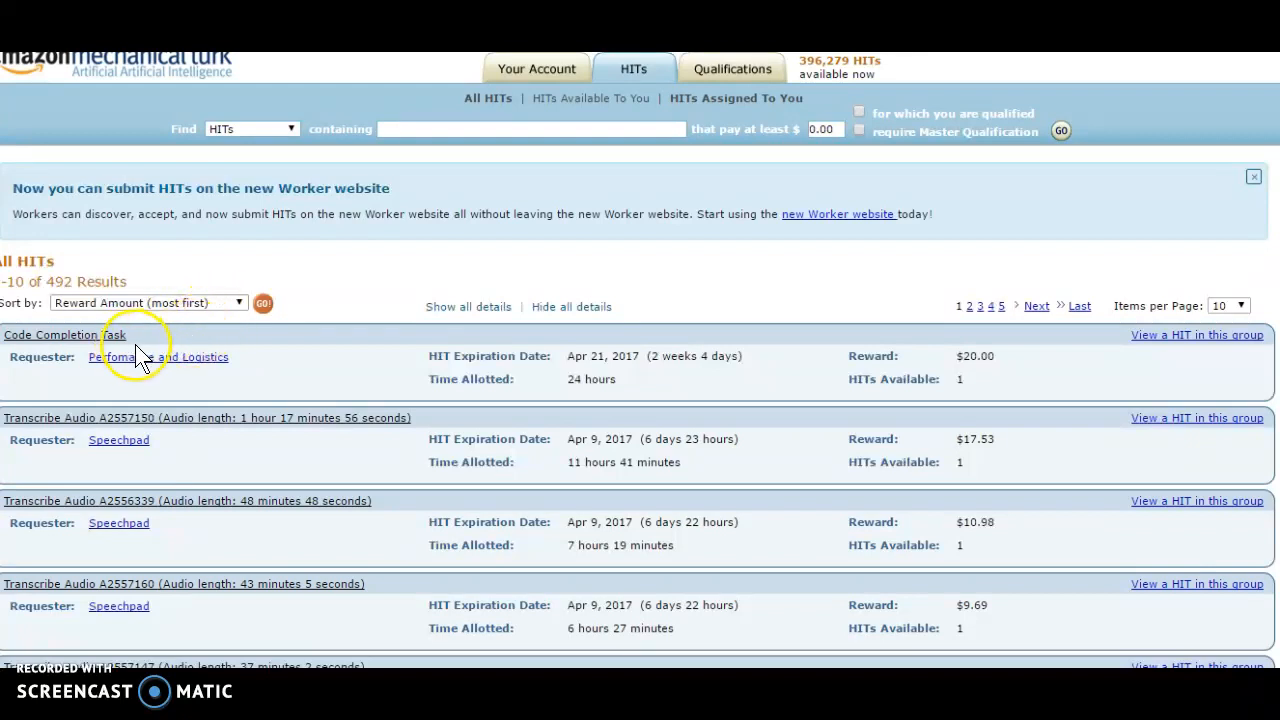
mouse_move(994, 356)
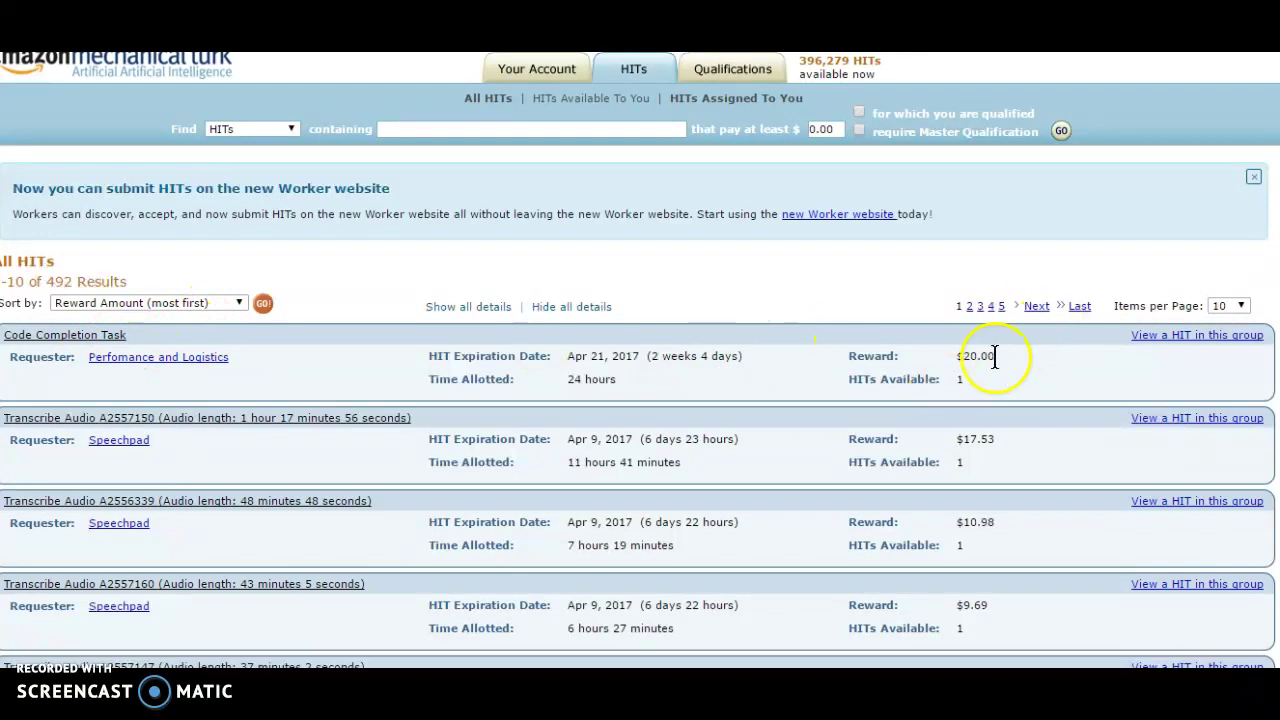
mouse_move(164, 472)
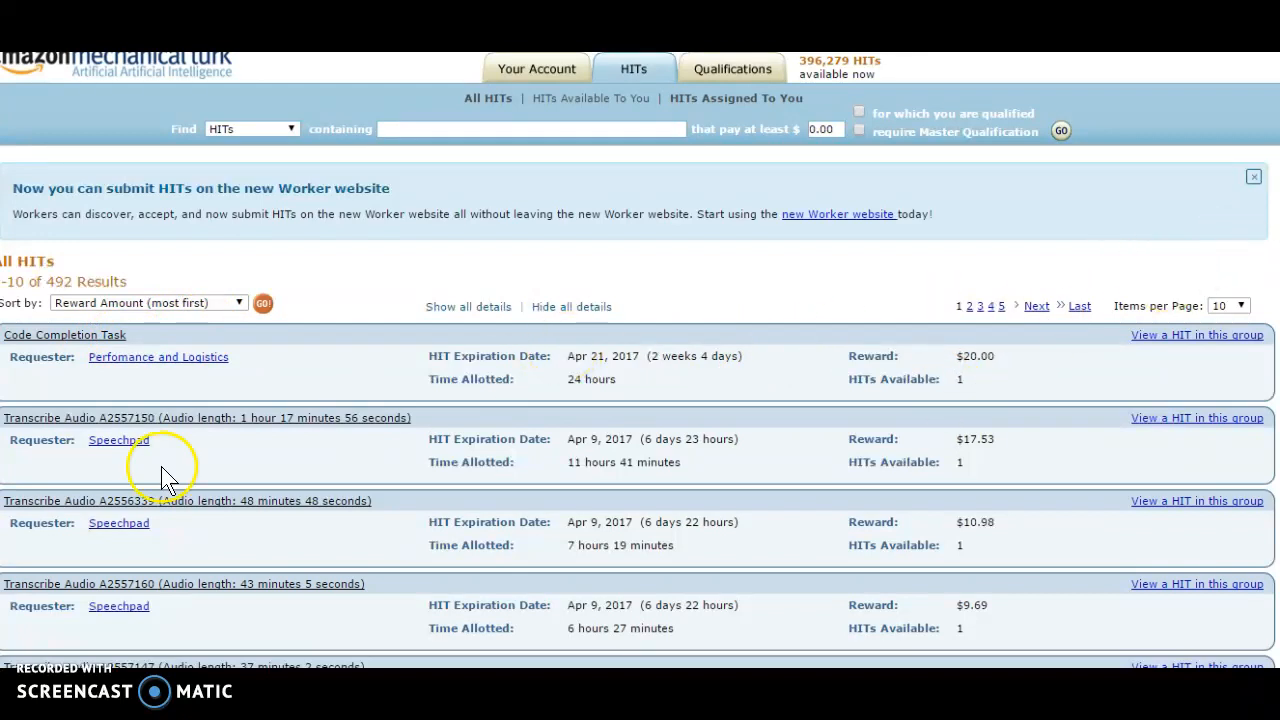
mouse_move(692, 384)
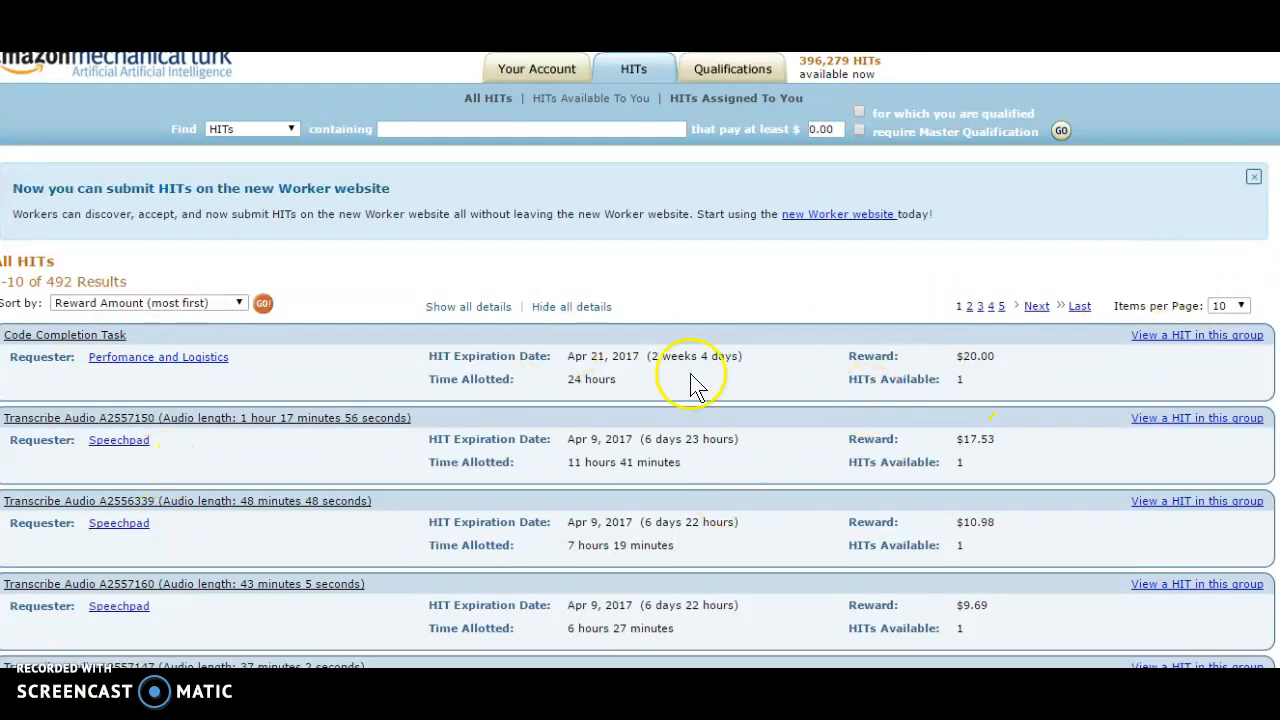
mouse_move(318, 430)
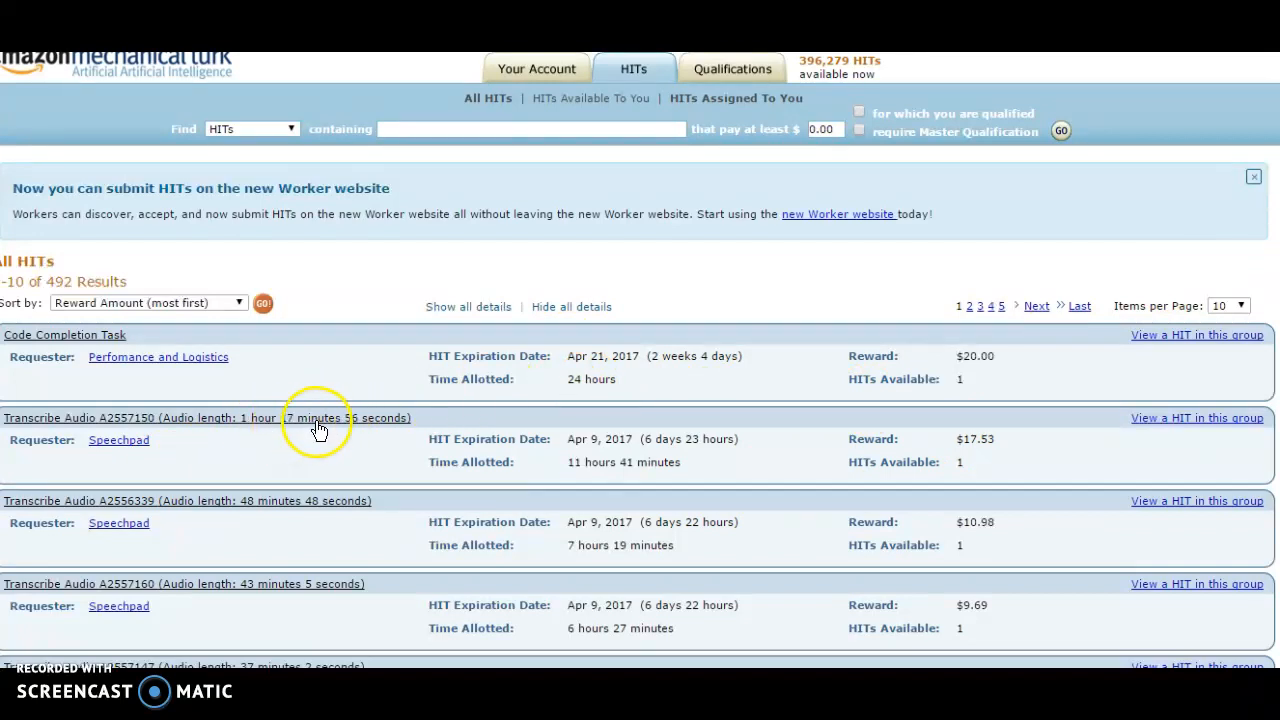
mouse_move(988, 458)
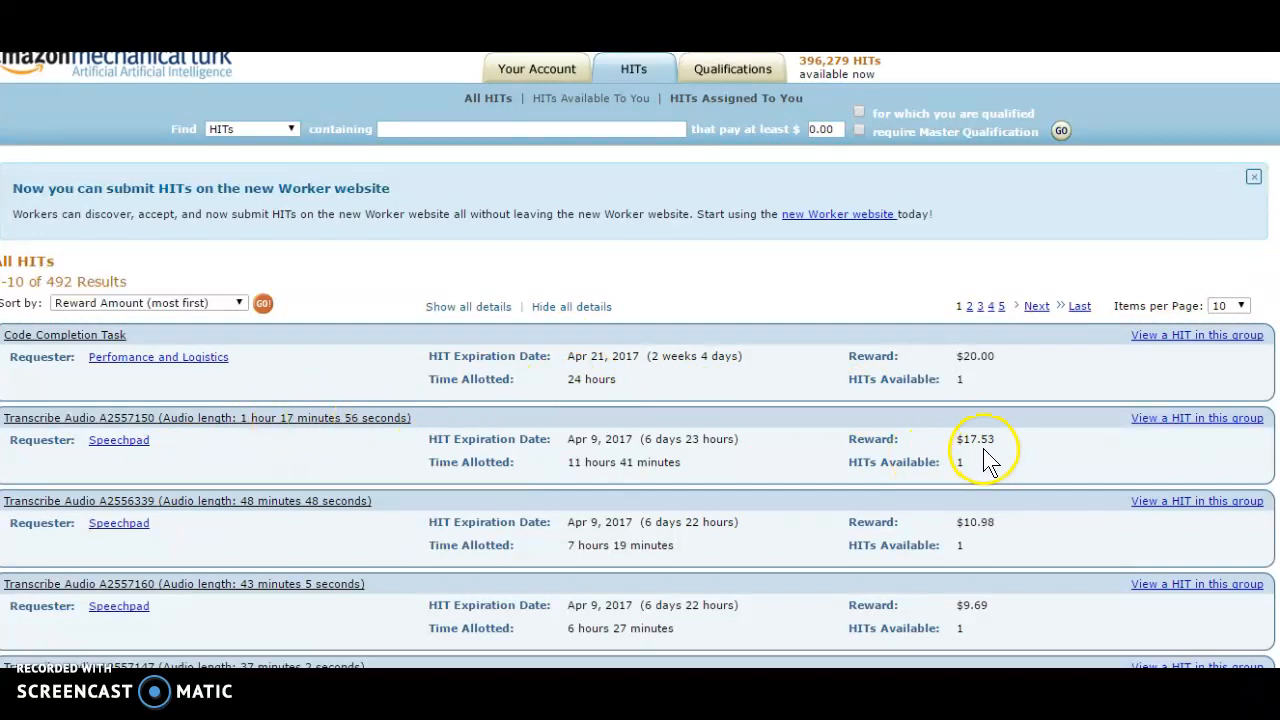
mouse_move(1196, 308)
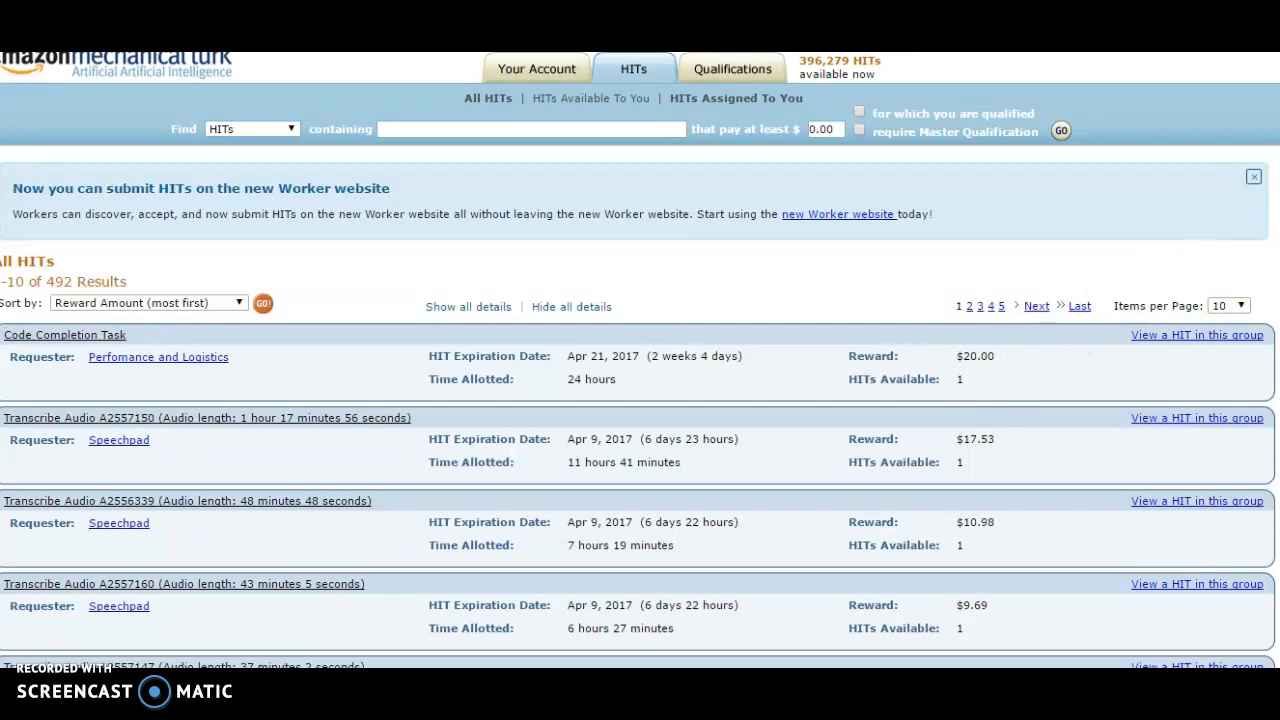
scroll(down, 3)
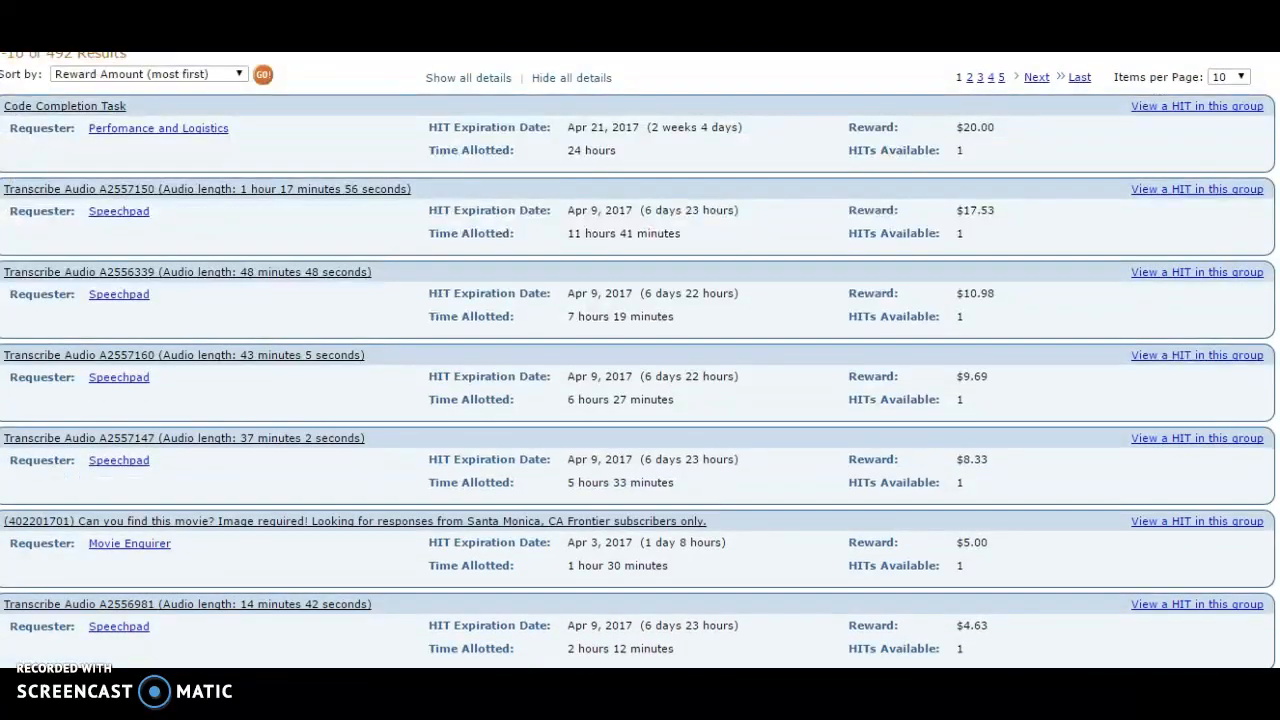
scroll(down, 3)
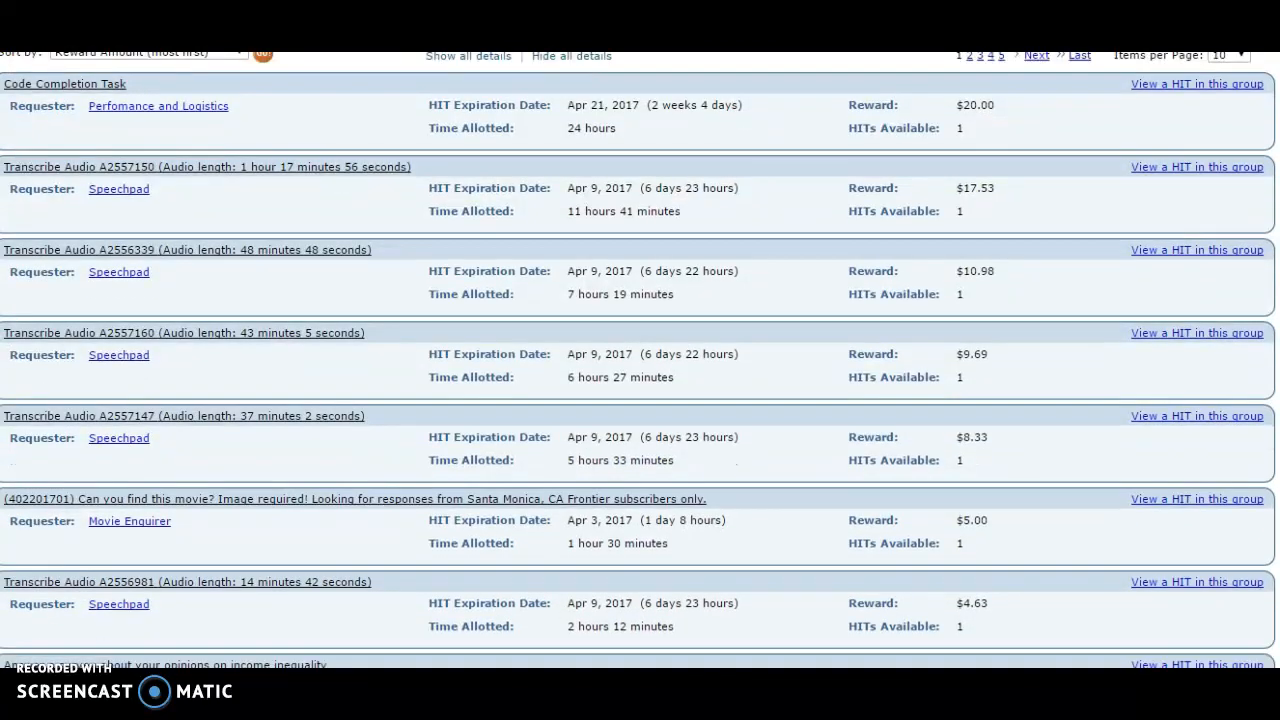
scroll(down, 3)
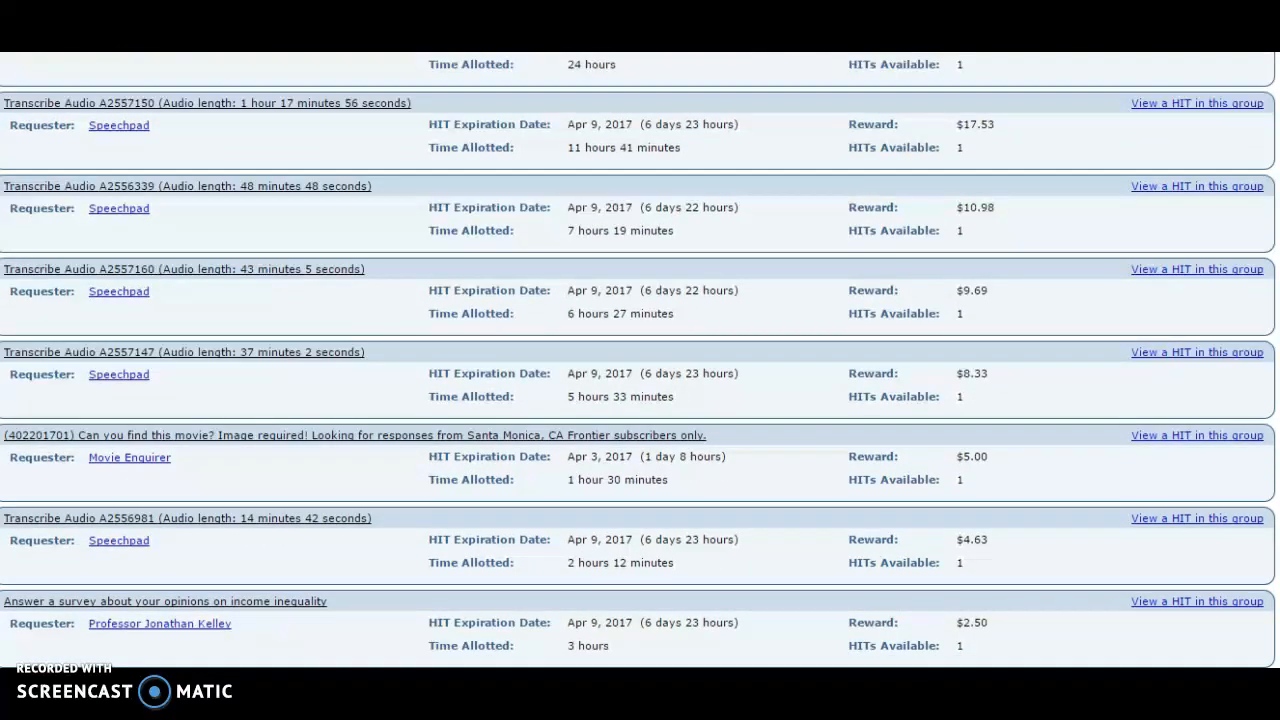
scroll(up, 3)
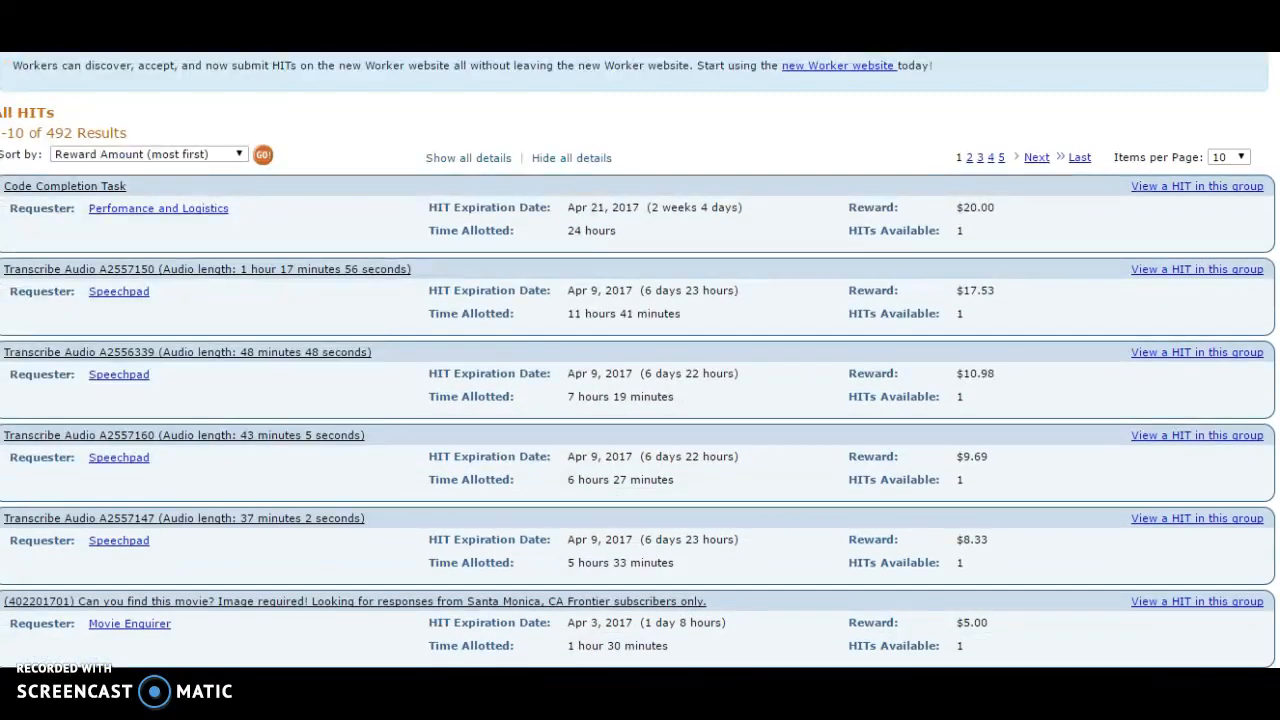
scroll(down, 3)
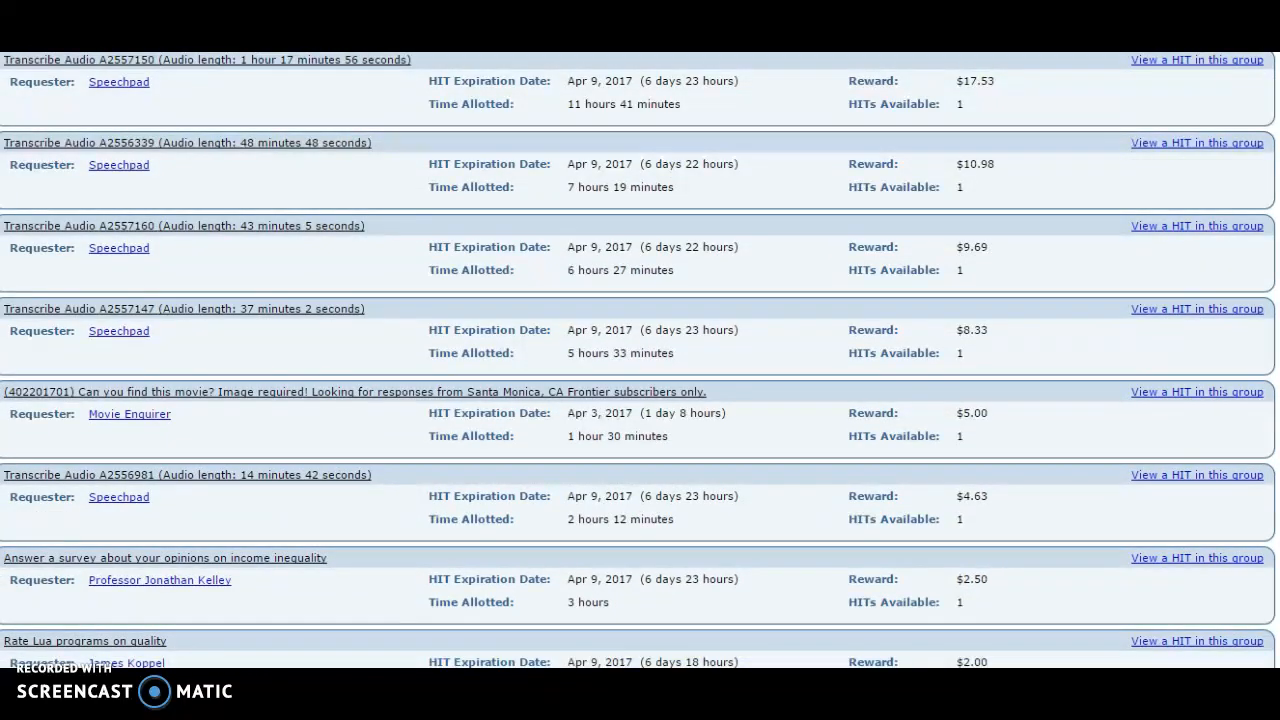
scroll(up, 3)
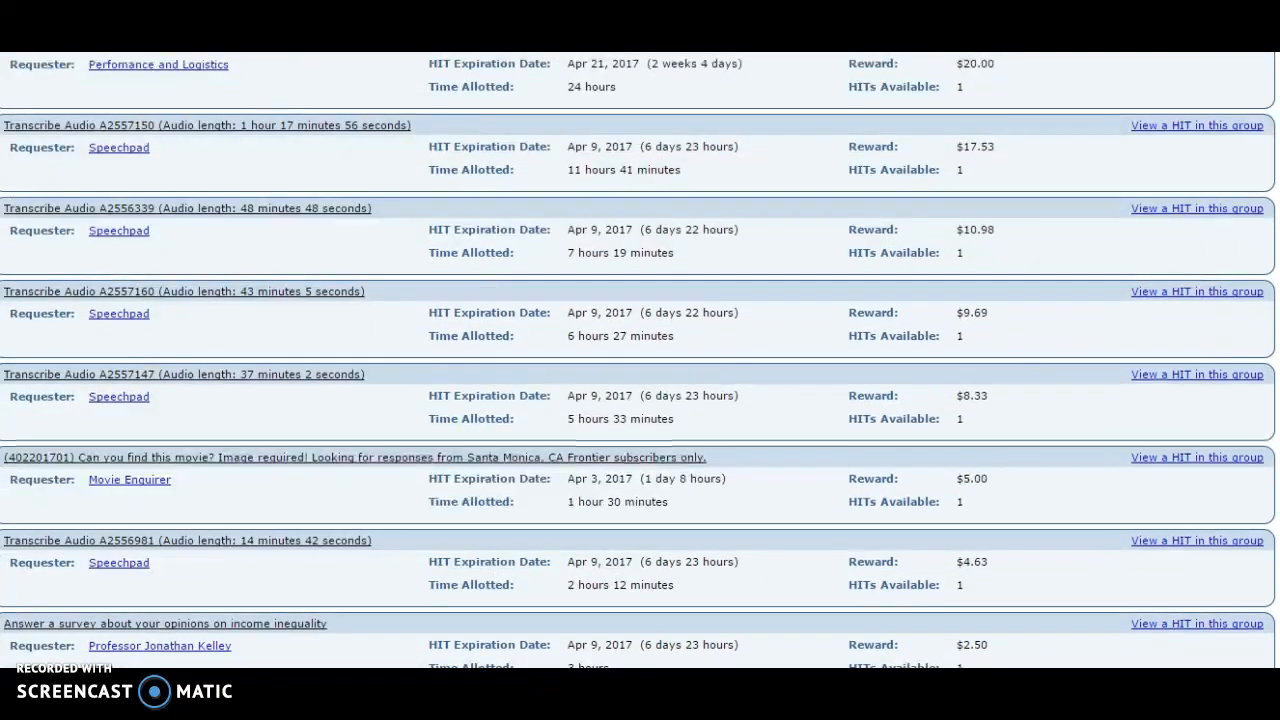
scroll(up, 3)
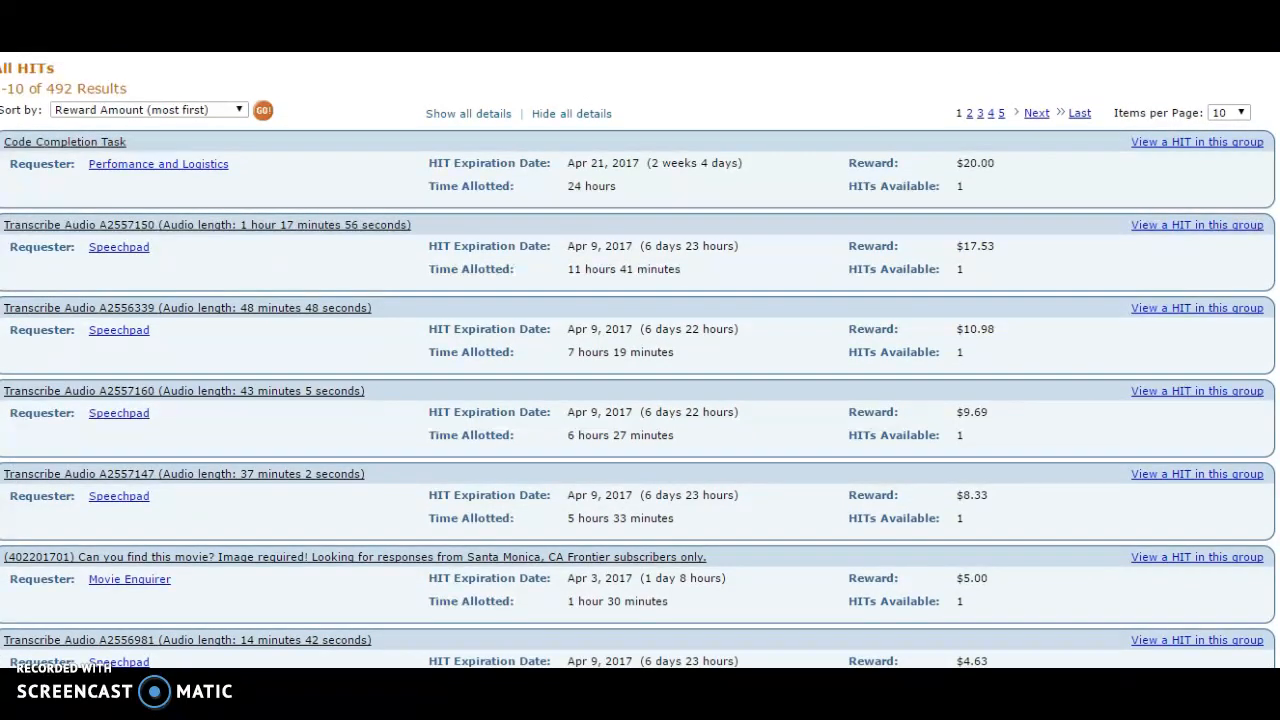
scroll(down, 3)
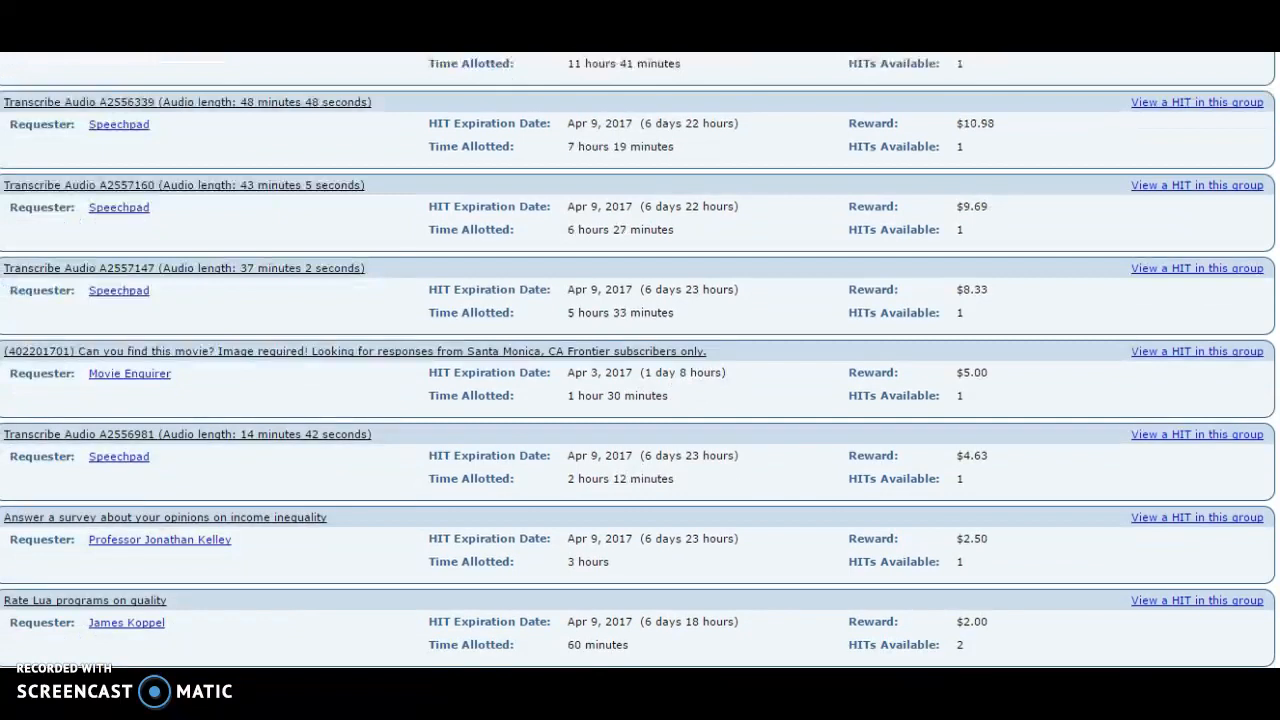
scroll(down, 3)
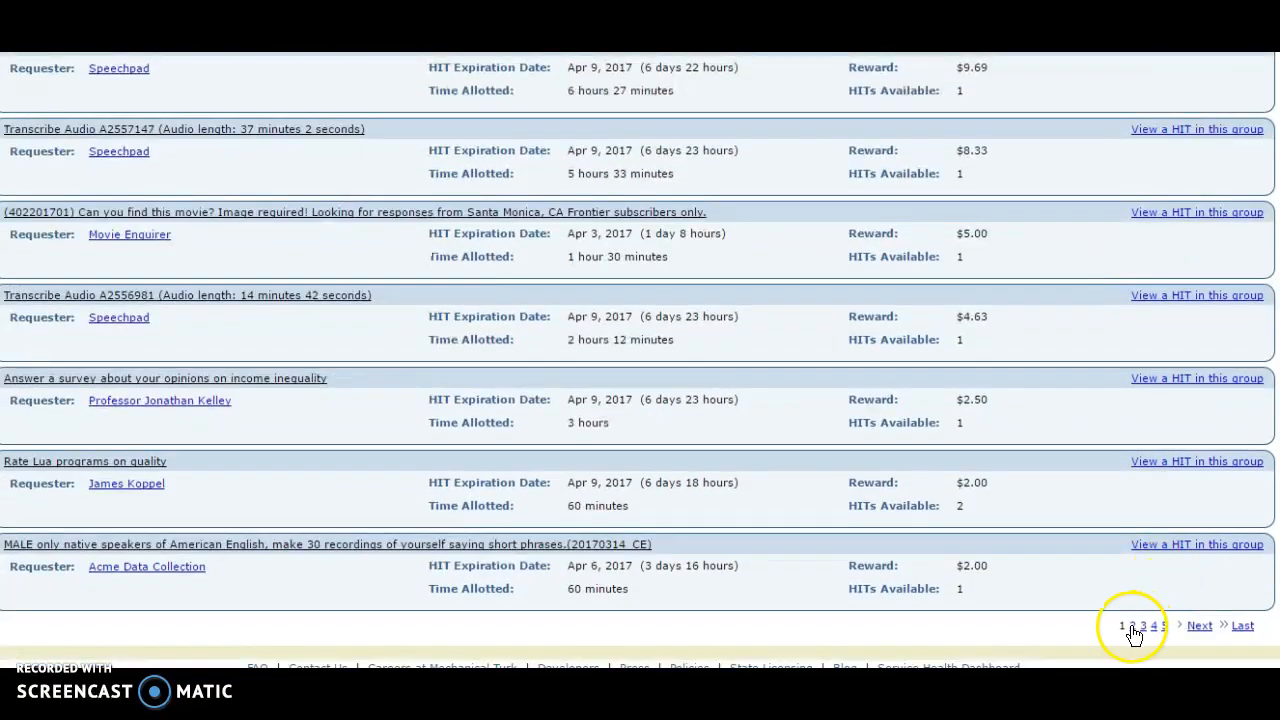
scroll(up, 3)
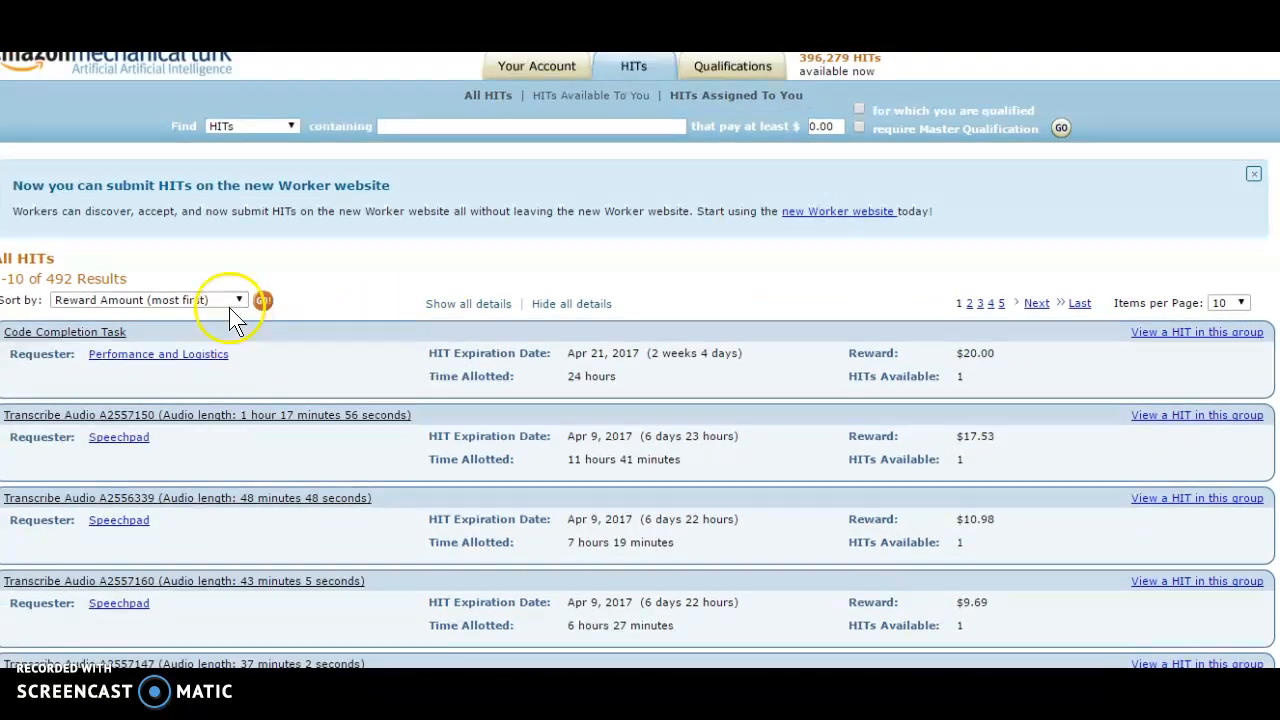
Sort the HIT list by HIT Creation Date (oldest first), topped by a $0.01 invitation-only HIT
click(238, 300)
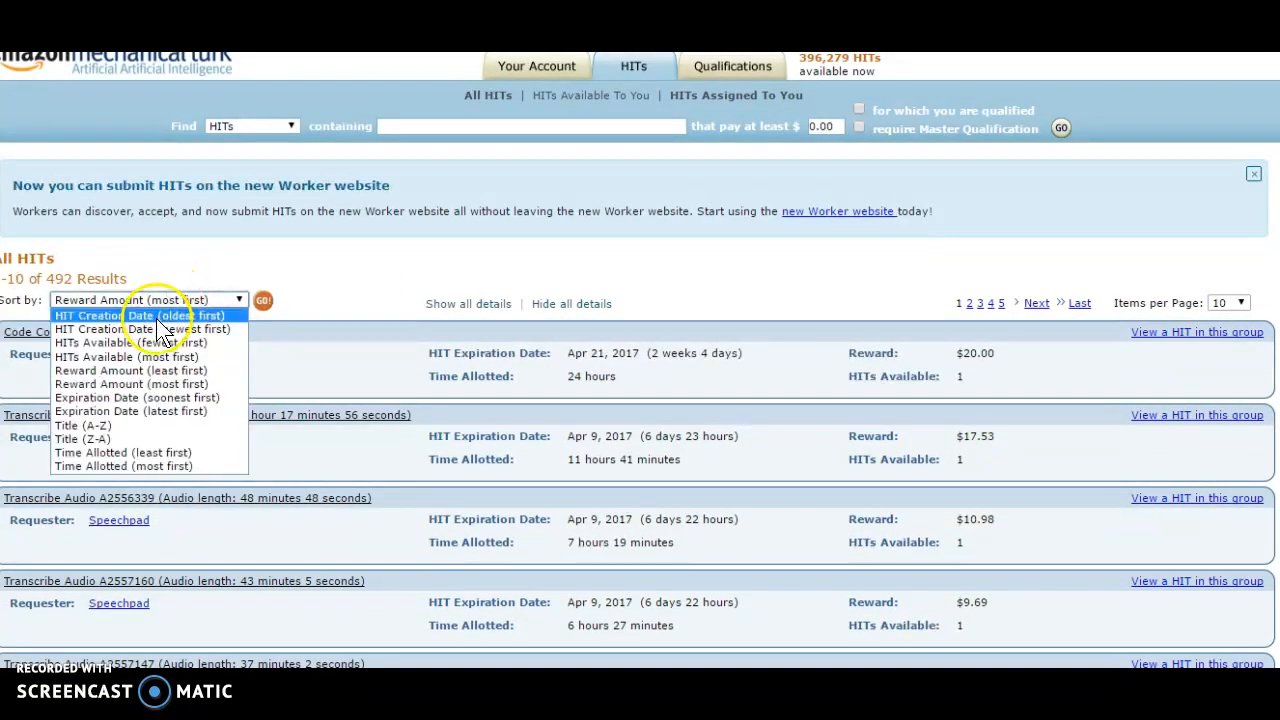
mouse_move(160, 328)
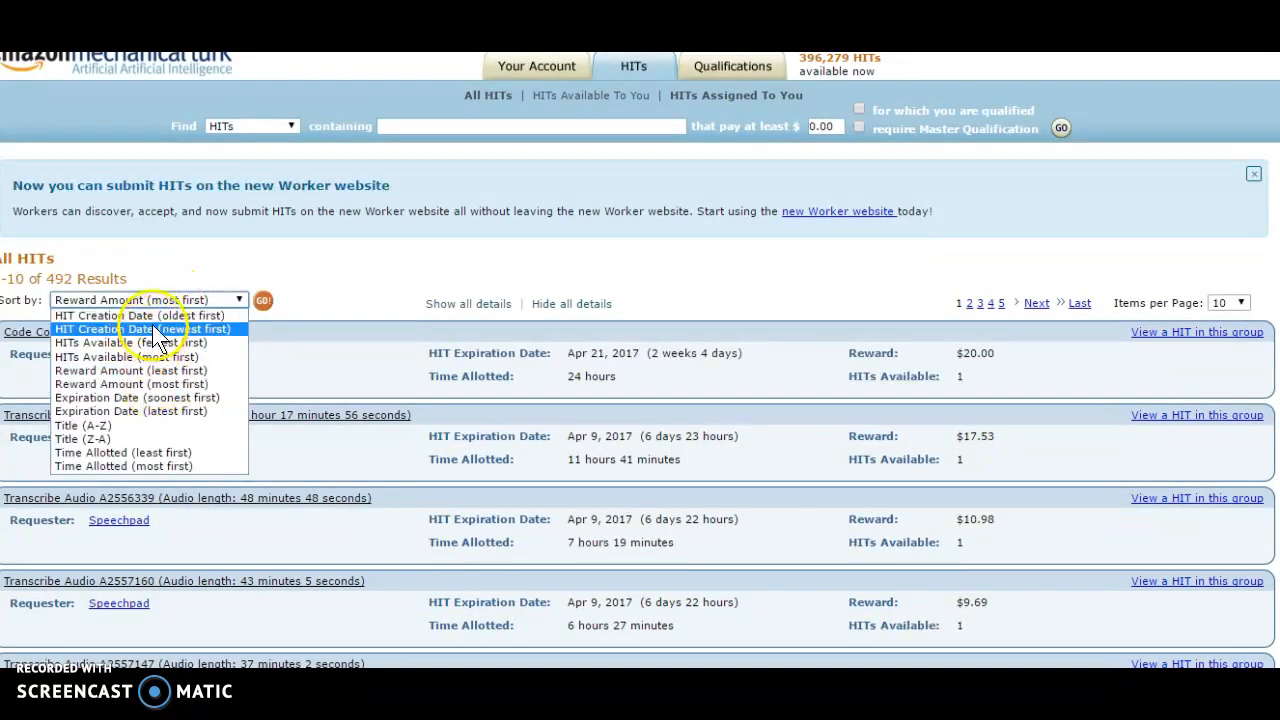
click(140, 316)
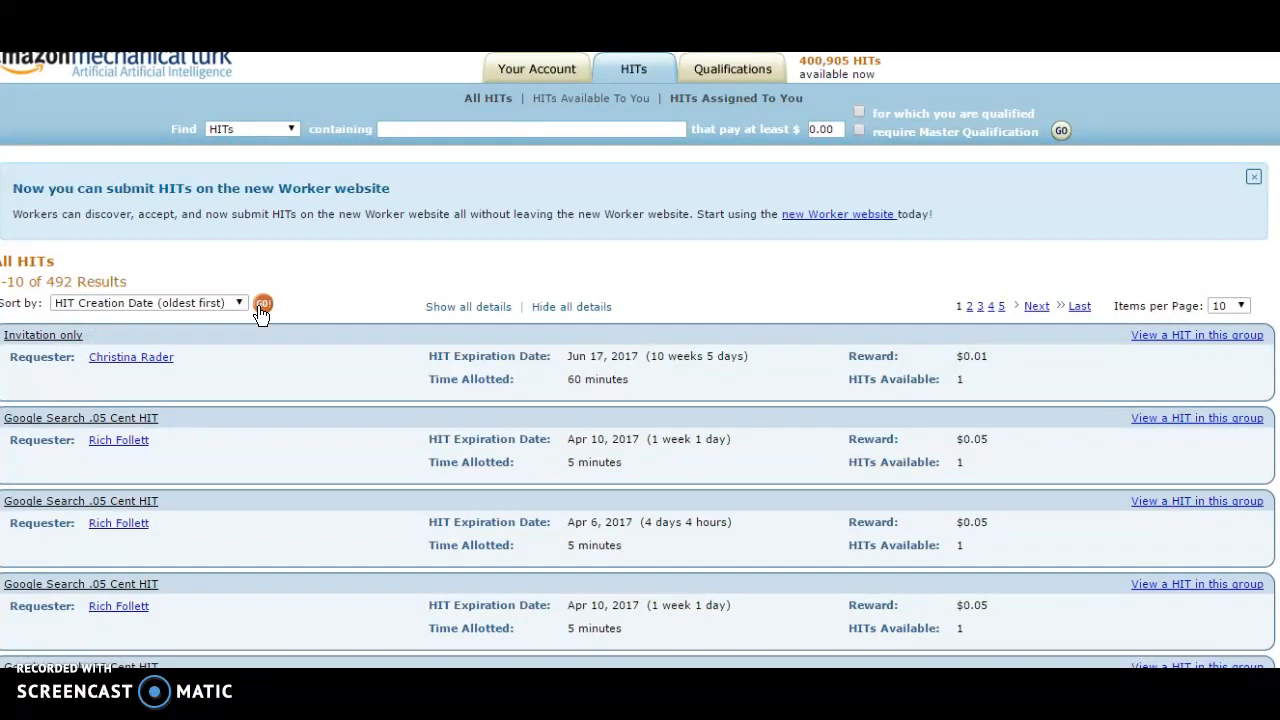
mouse_move(316, 470)
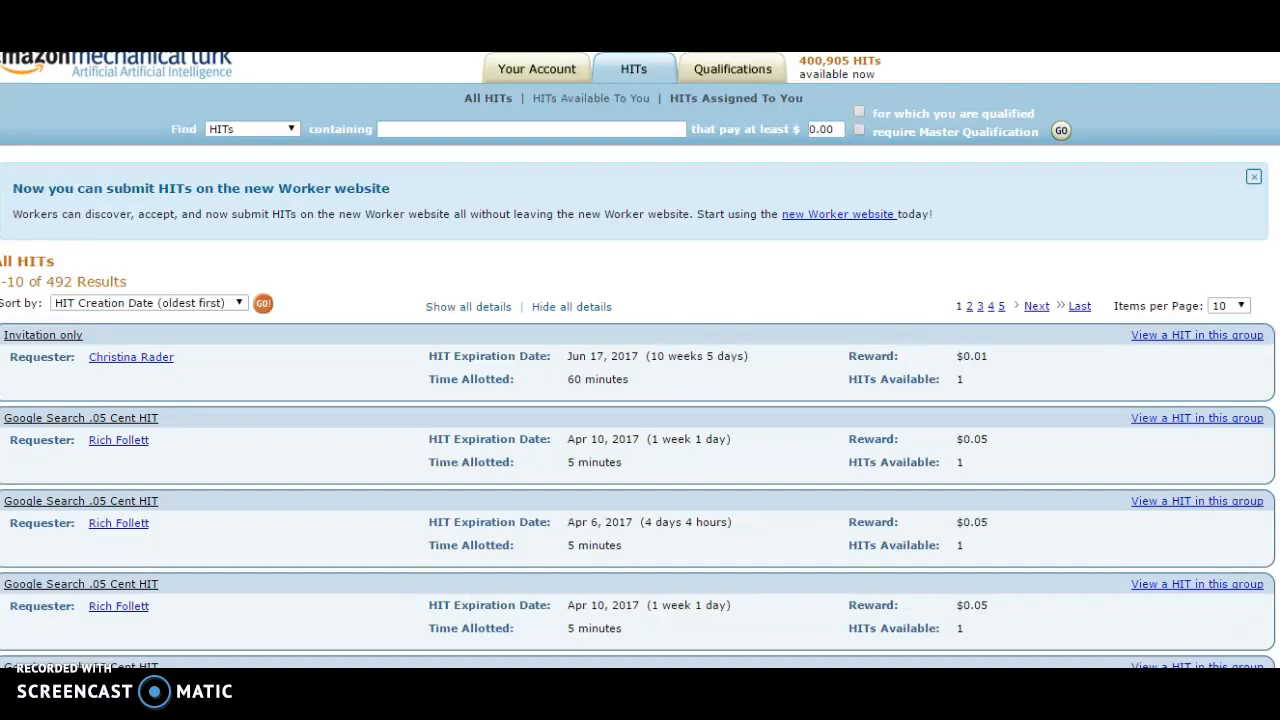
mouse_move(1270, 132)
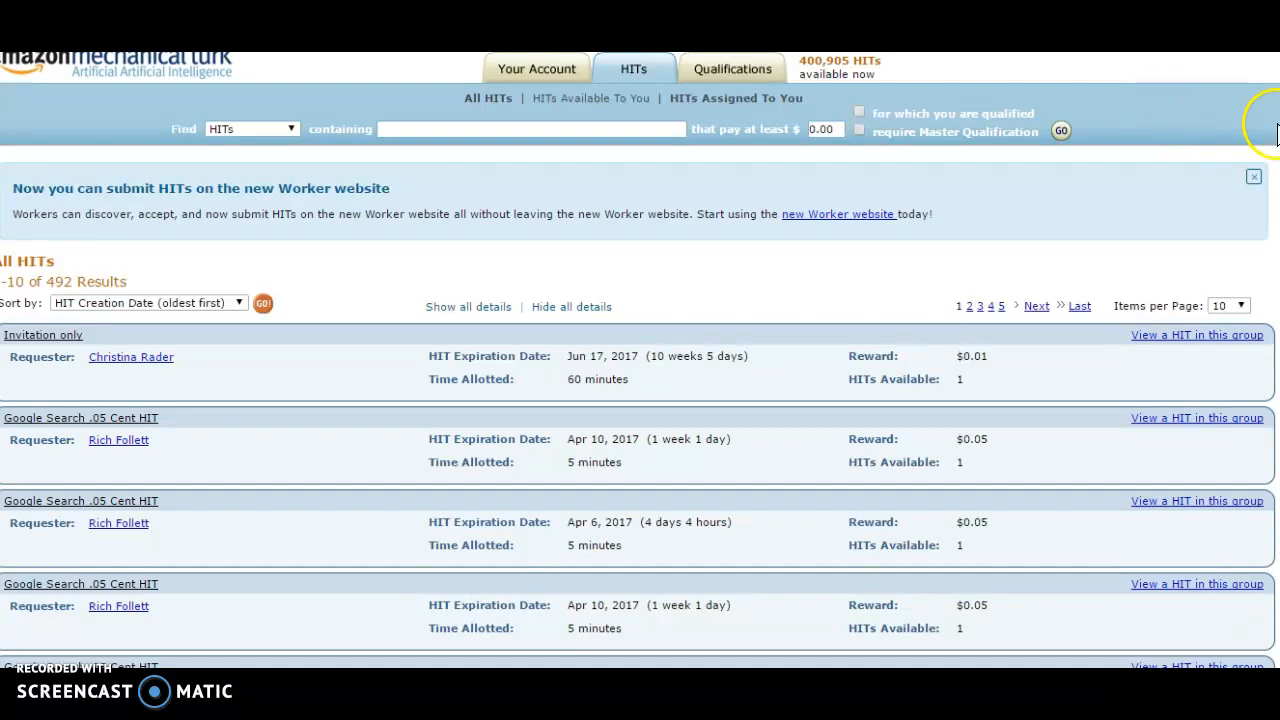